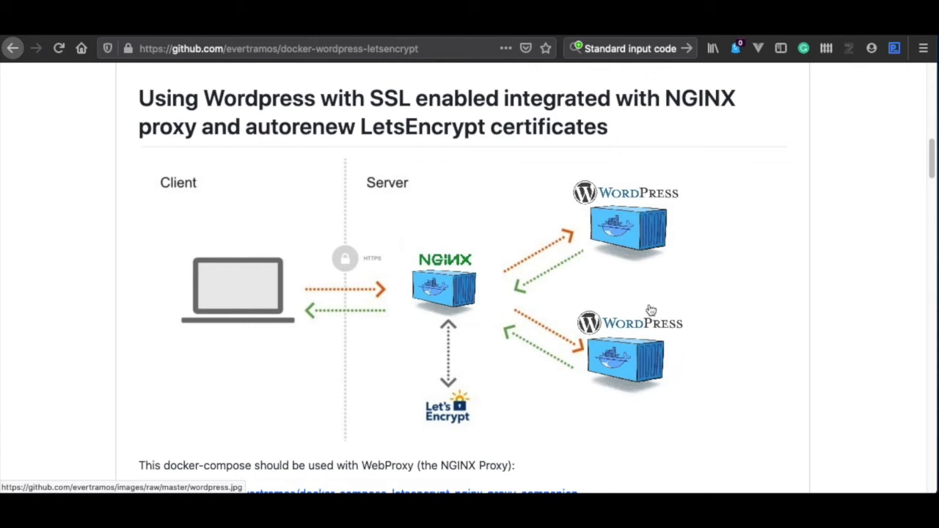
pyautogui.moveTo(571, 345)
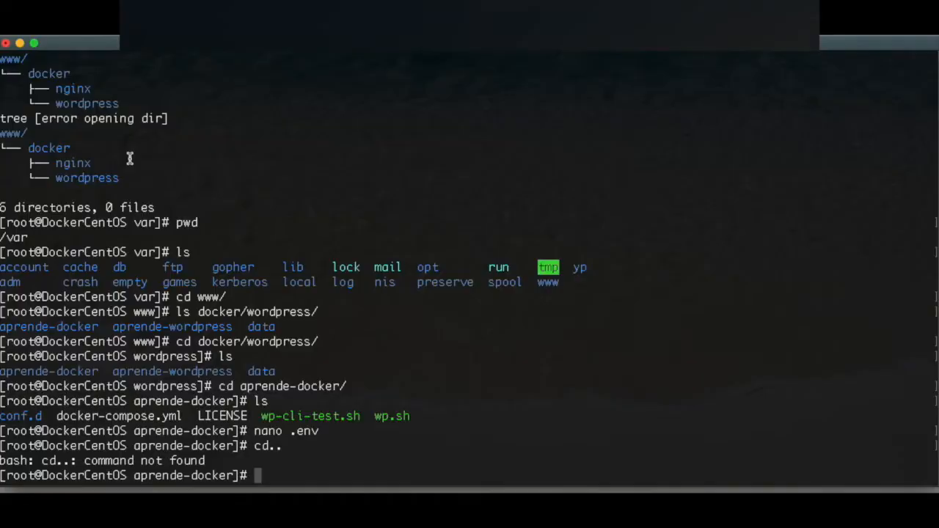
pyautogui.moveTo(55, 94)
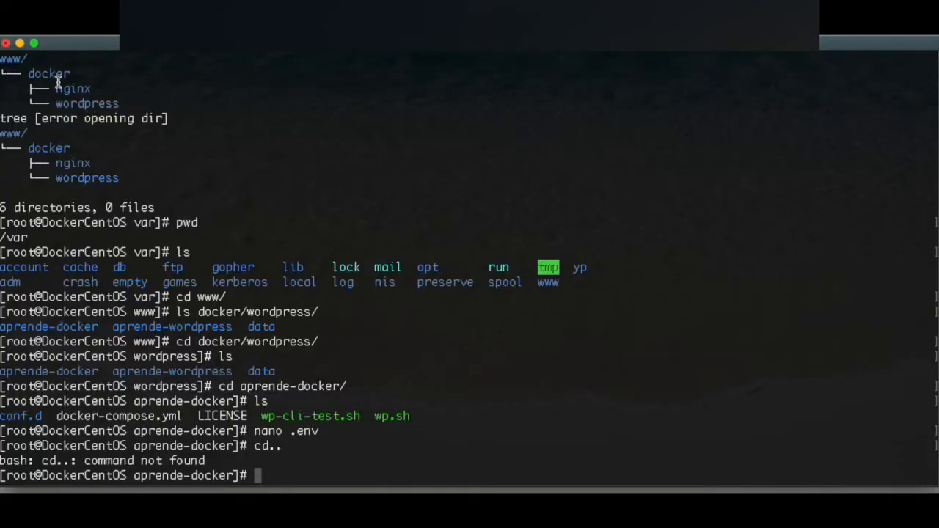
pyautogui.moveTo(151, 88)
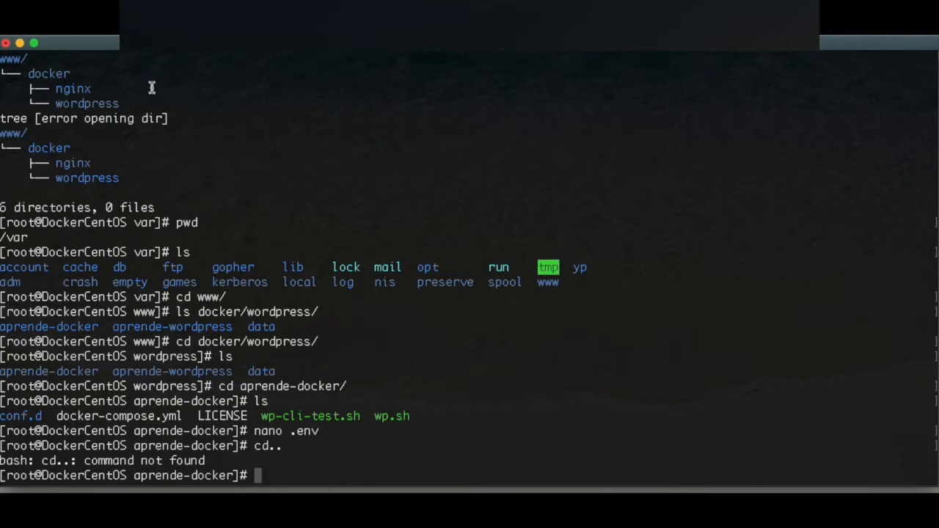
pyautogui.moveTo(137, 130)
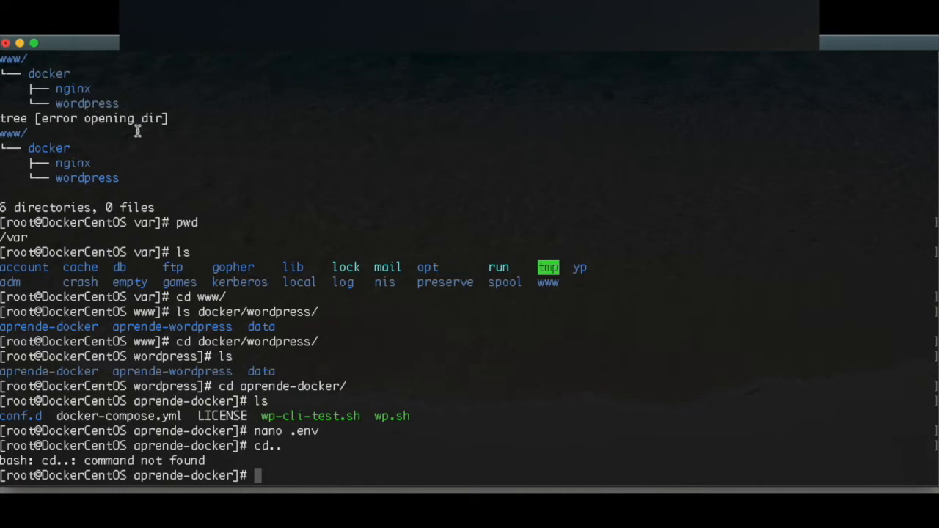
# Go up from aprende-docker, list files, then enter aprende-wordpress and list its contents.
pyautogui.write('cd ..')
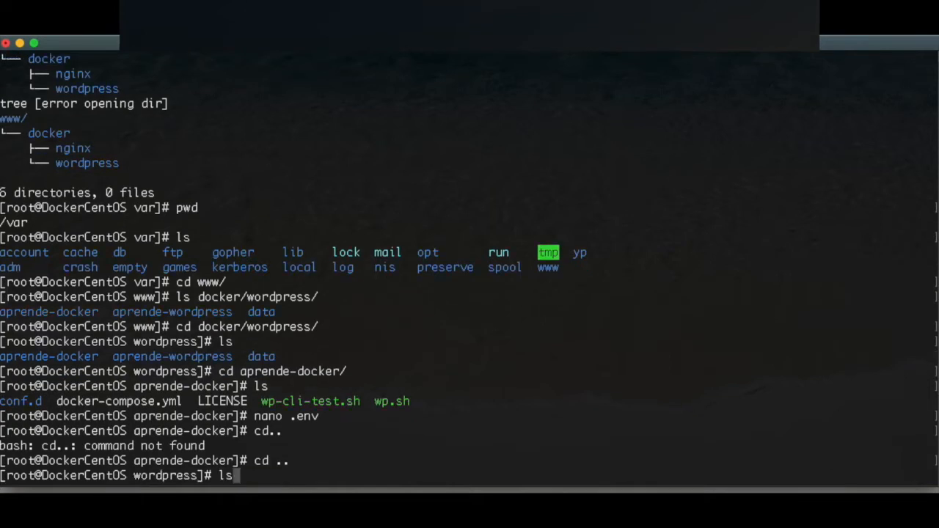
pyautogui.press('Return')
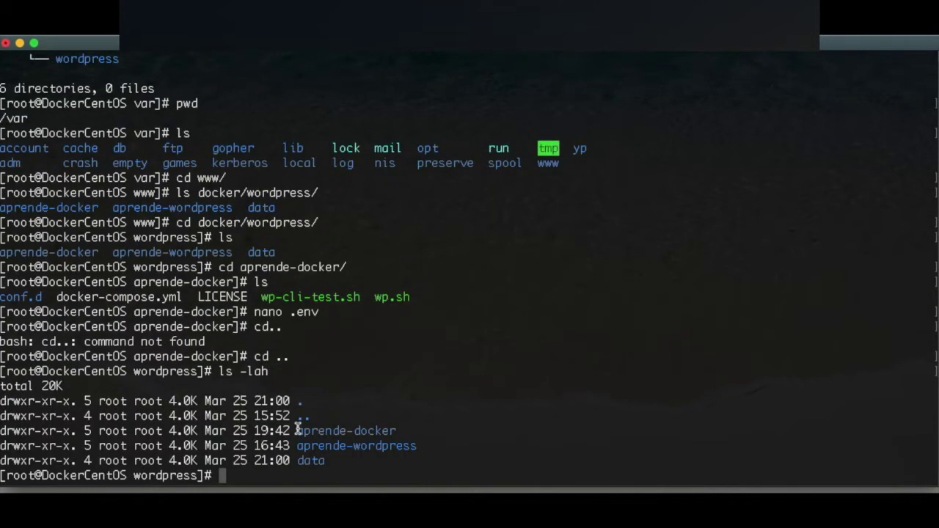
pyautogui.doubleClick(345, 431)
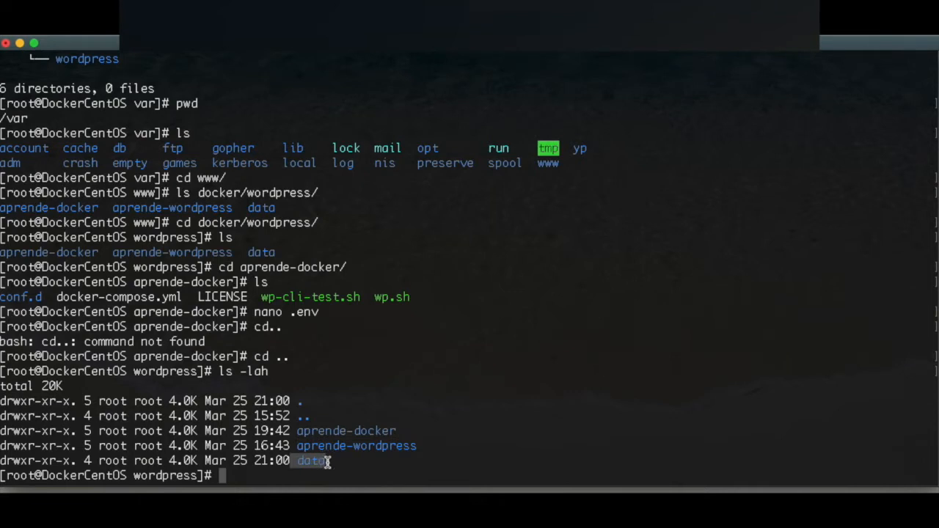
pyautogui.write('cd aprende-wor')
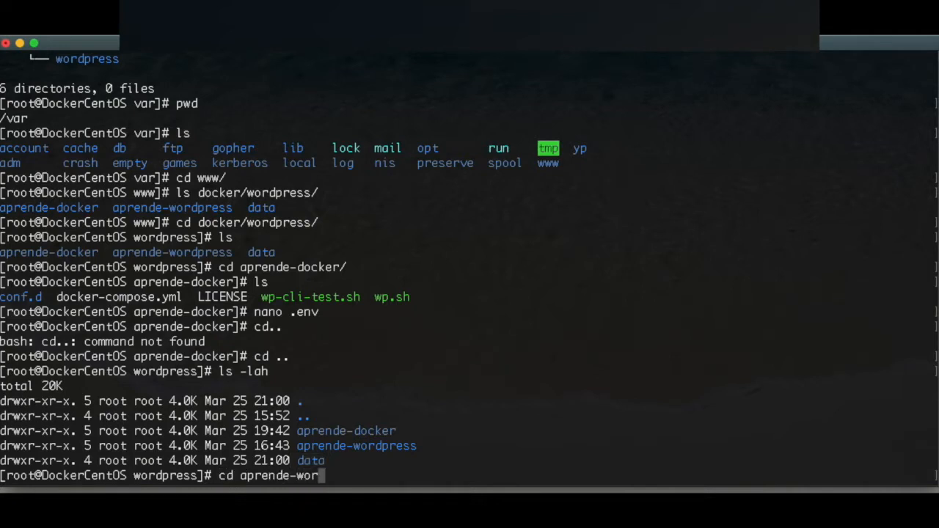
pyautogui.press('Return')
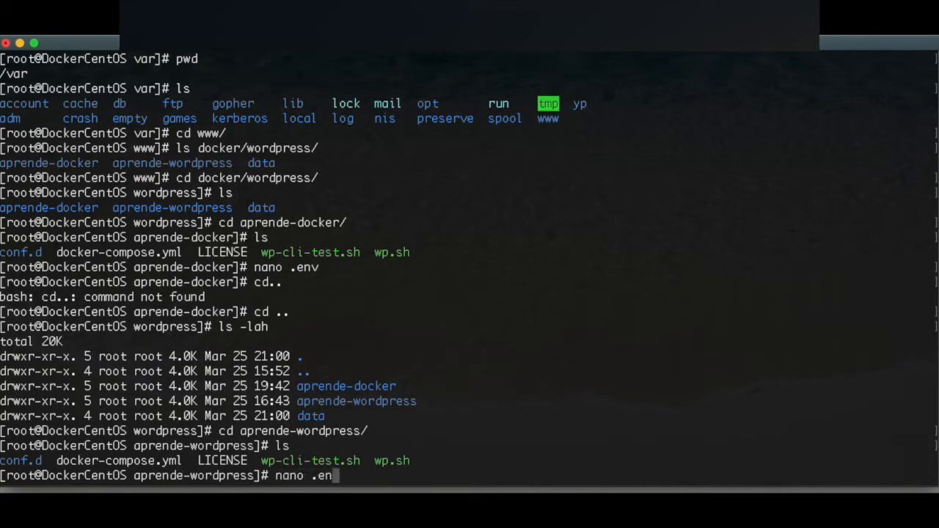
# Set DB_PATH, passwords, CONTAINER_WP_NAME, WP_CONTENT and DOMAINS in .env, then save it.
pyautogui.press('Return')
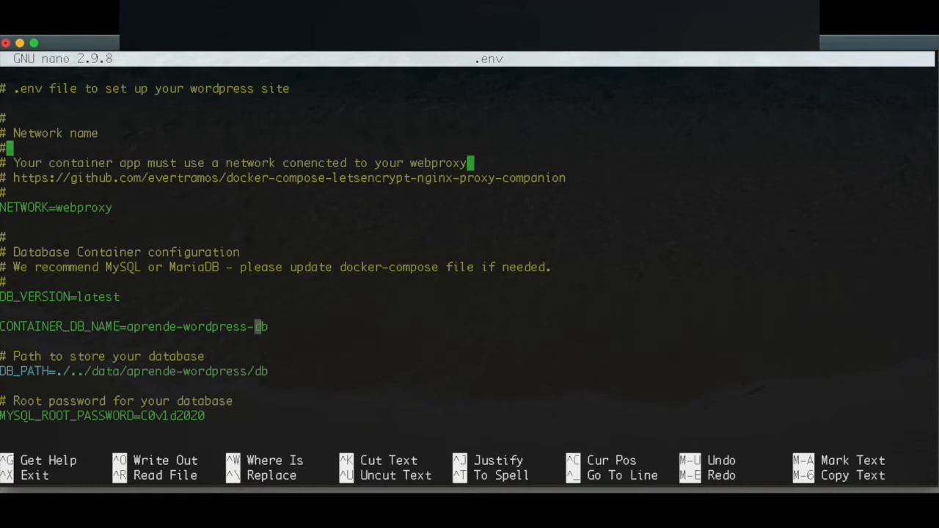
pyautogui.moveTo(121, 371)
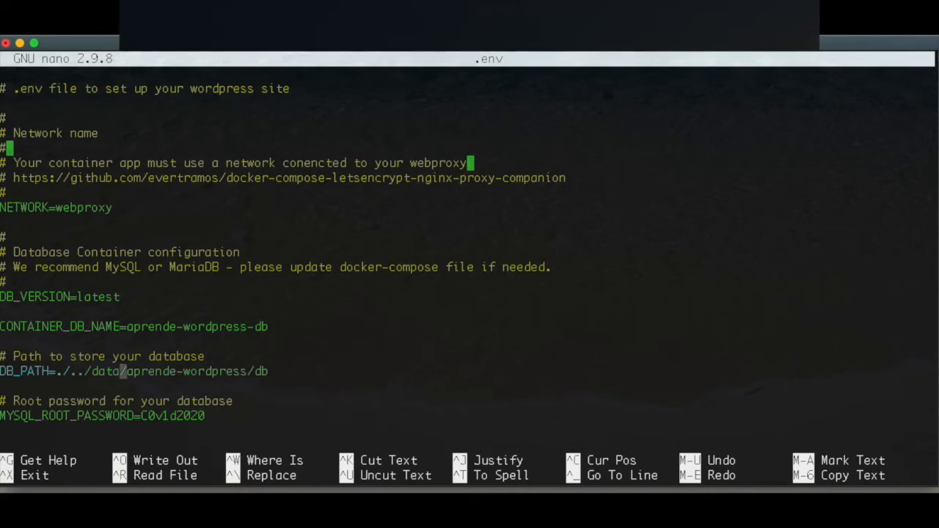
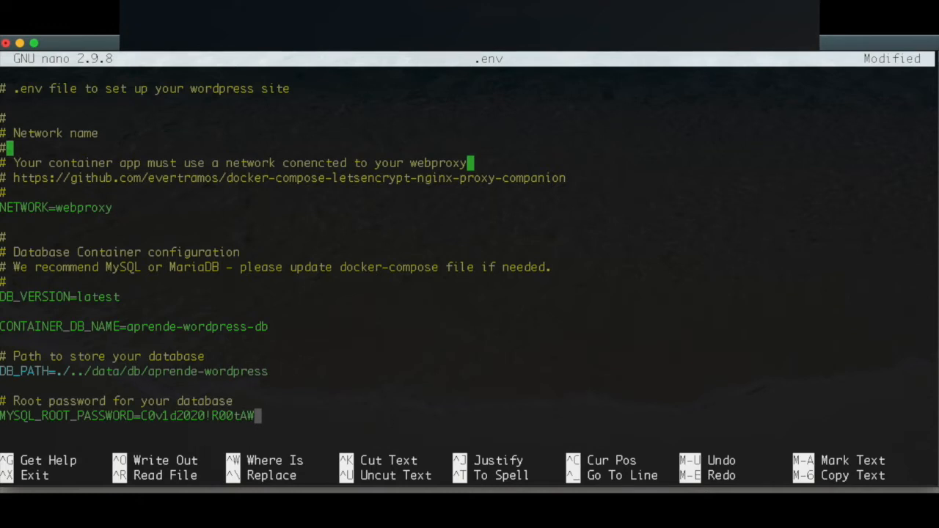
pyautogui.scroll(-3)
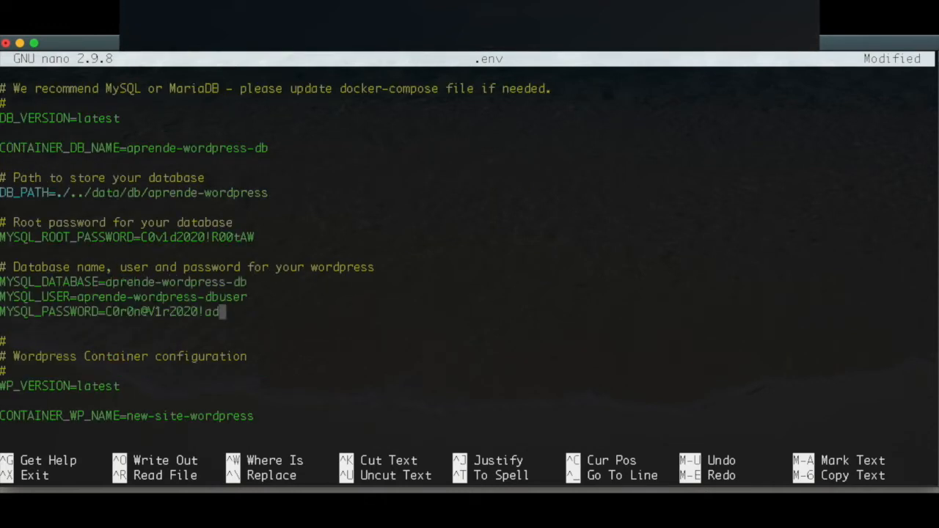
pyautogui.moveTo(220, 416)
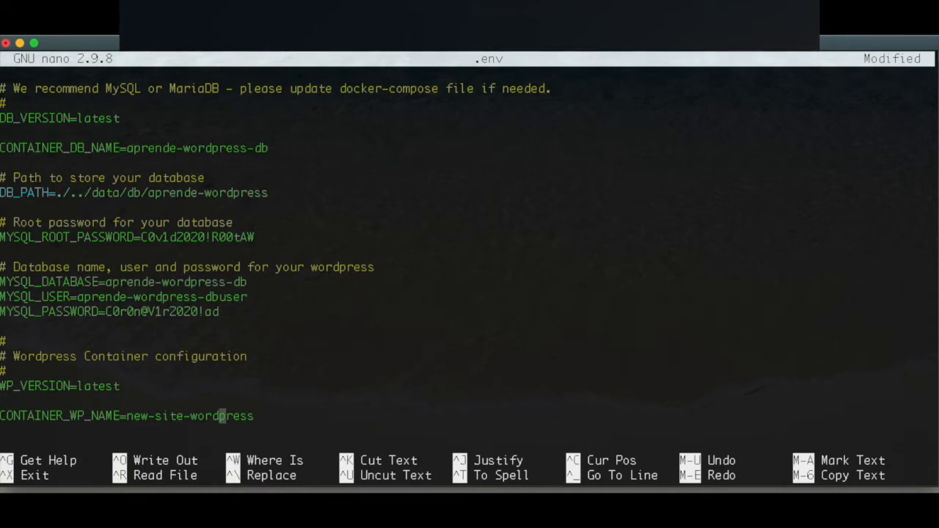
pyautogui.moveTo(188, 416)
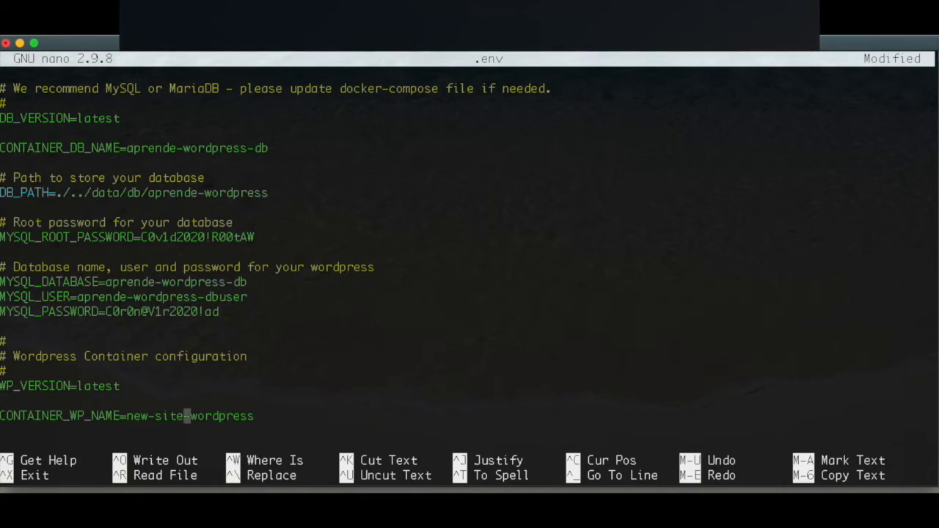
pyautogui.scroll(-3)
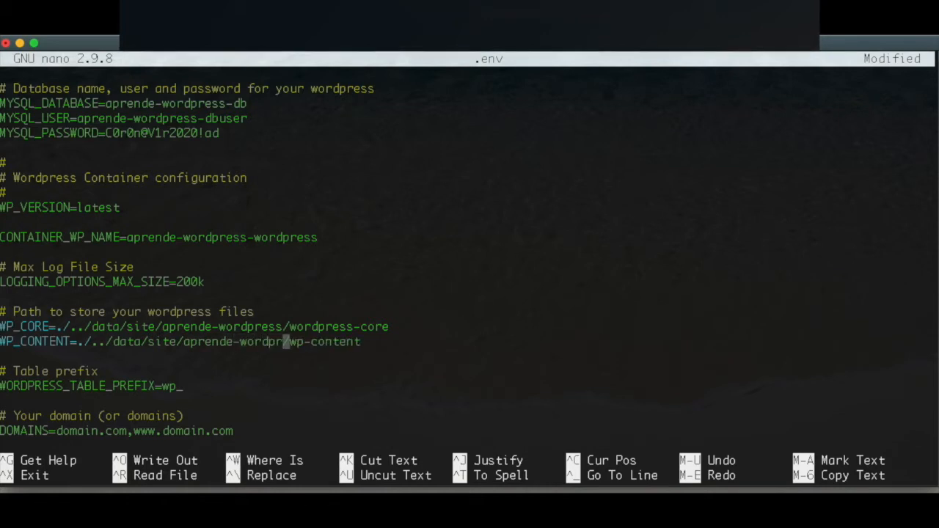
pyautogui.scroll(-3)
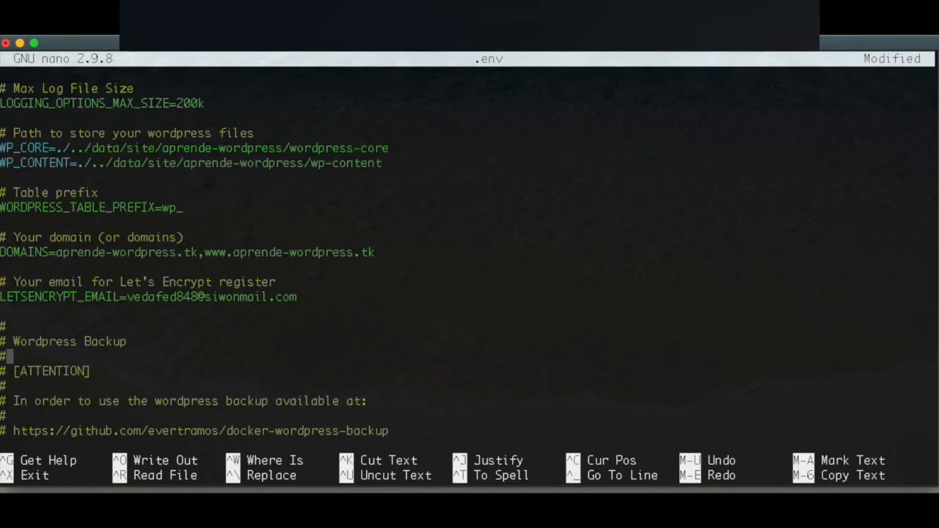
pyautogui.press('ctrl+o')
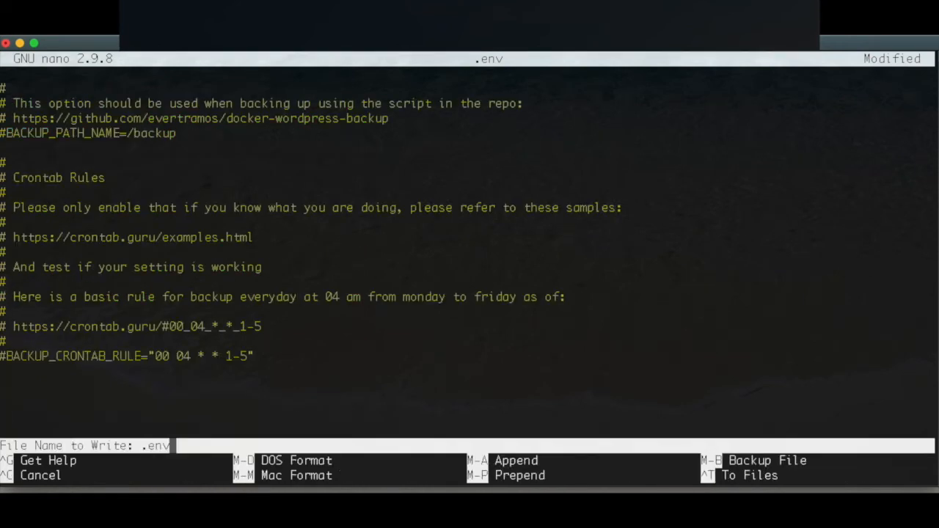
pyautogui.press('Return')
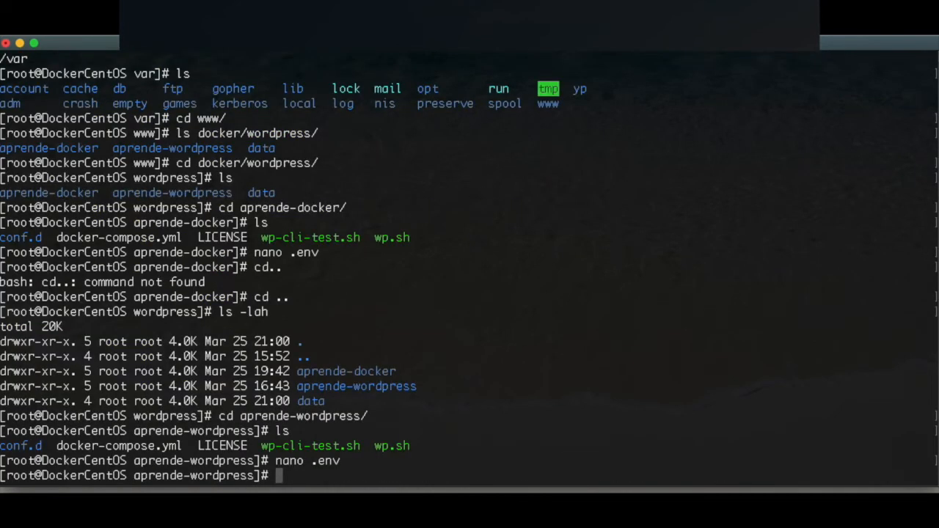
# Rename the compose services to aprende-wordpress-db and aprende-wordpress-wordpress, update depends_on, and write the file.
pyautogui.write('nano docker-co')
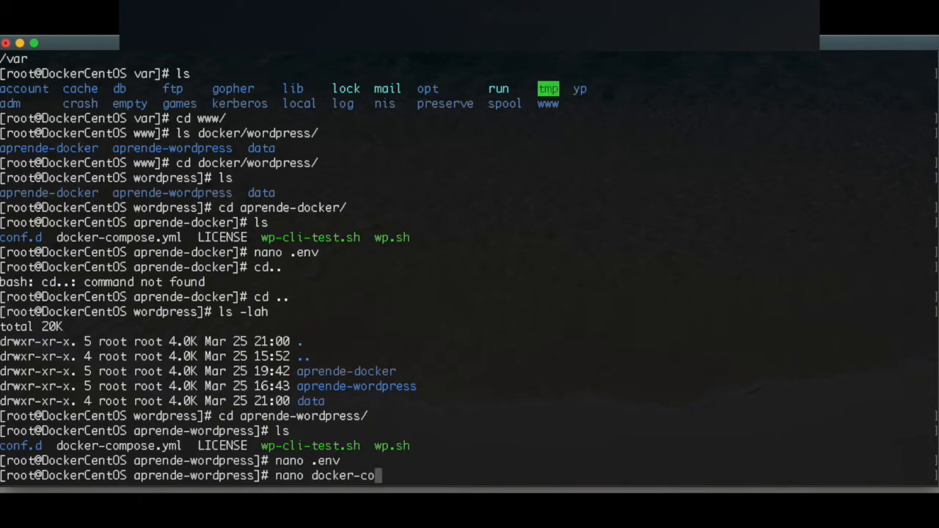
pyautogui.press('Return')
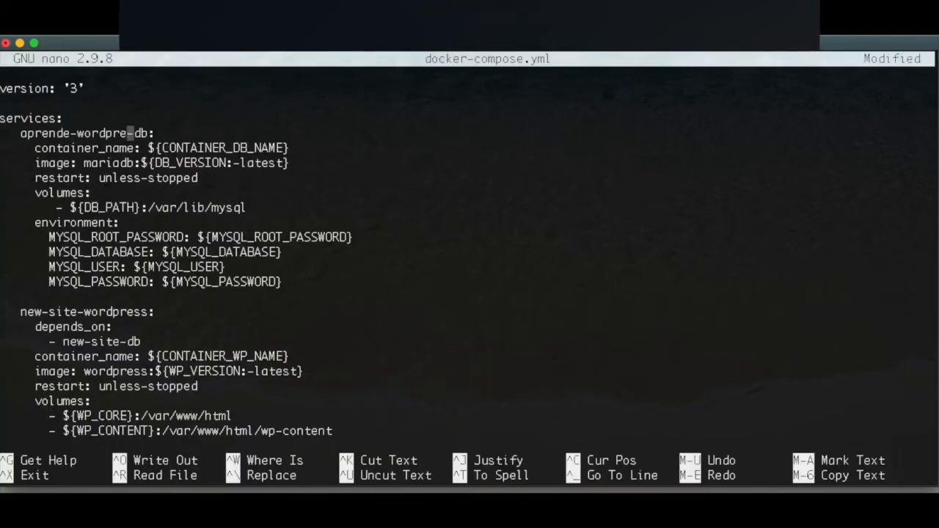
pyautogui.write('ss')
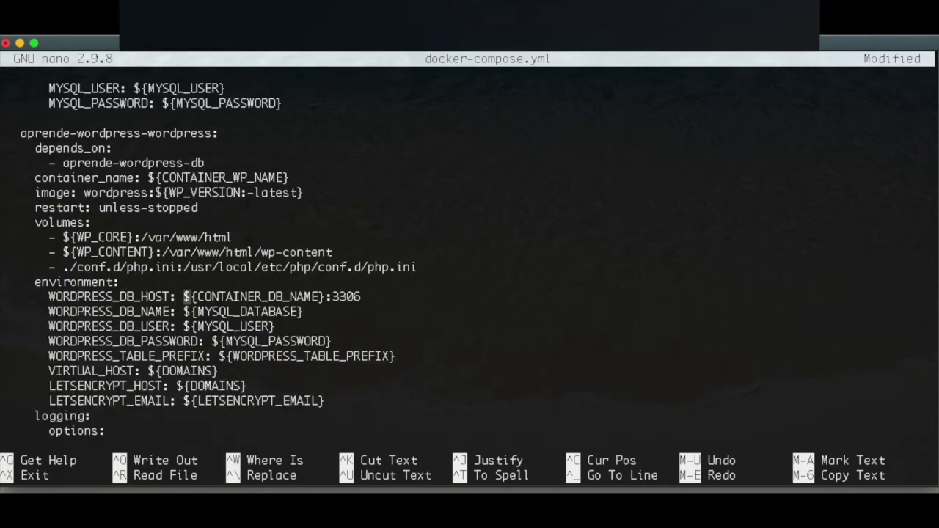
pyautogui.scroll(-3)
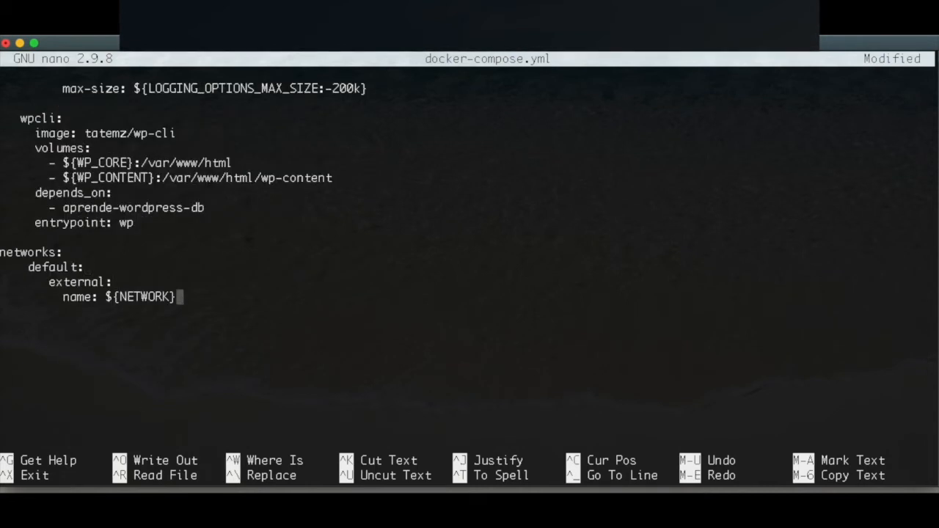
pyautogui.press('ctrl+o')
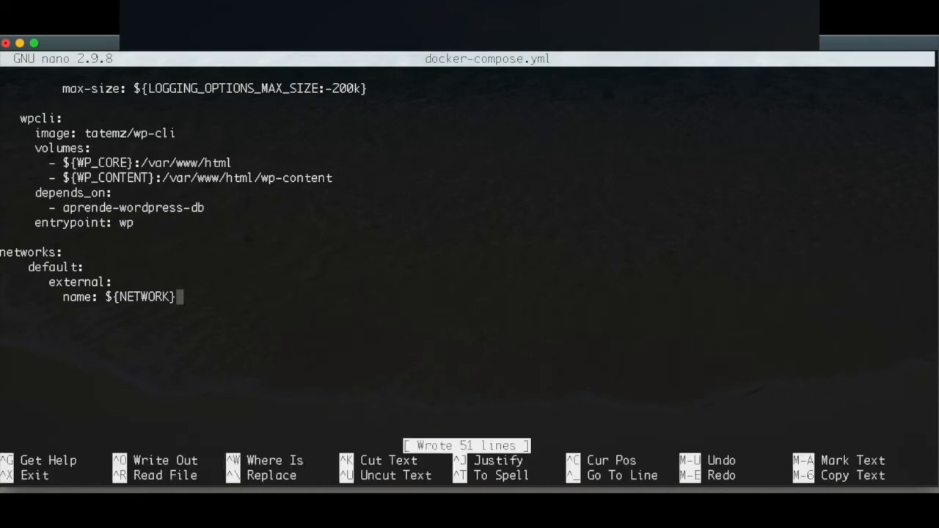
# Exit nano and list all Docker containers with docker ps -a.
pyautogui.press('ctrl+x')
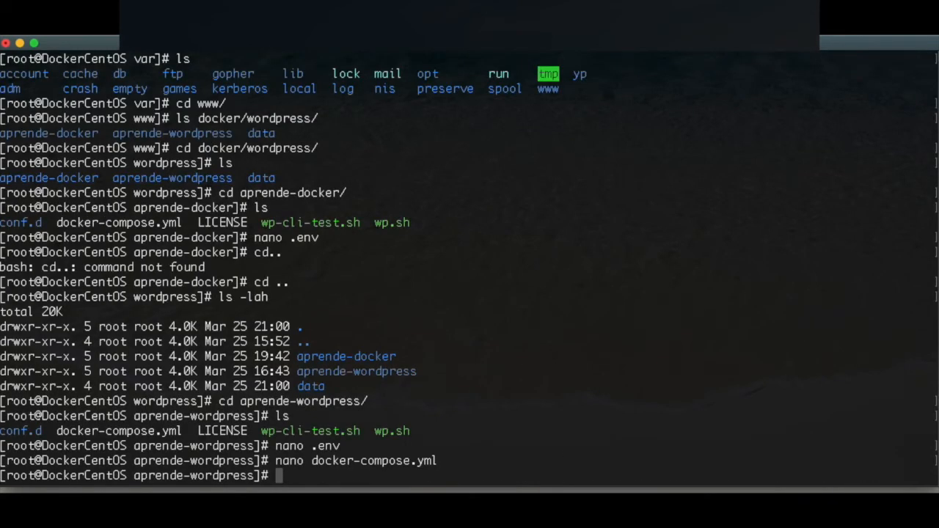
pyautogui.write('dock')
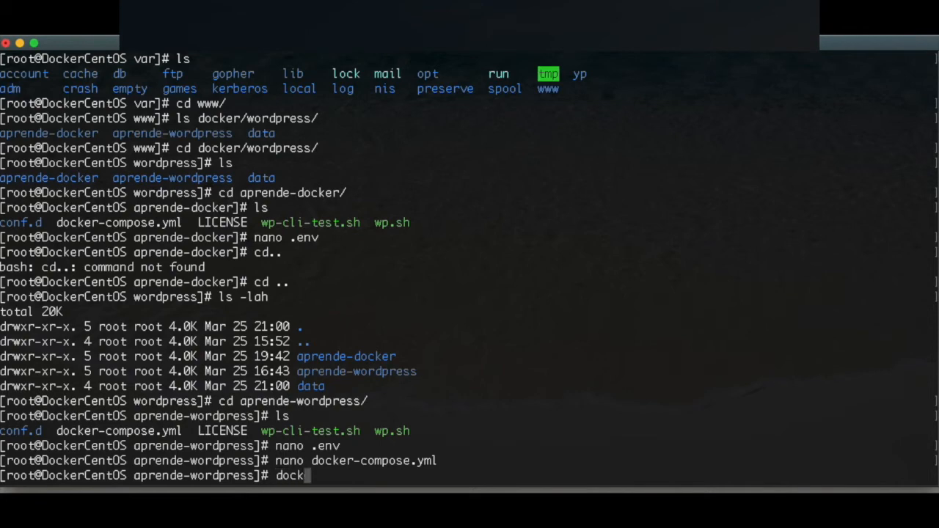
pyautogui.write('er ps -a')
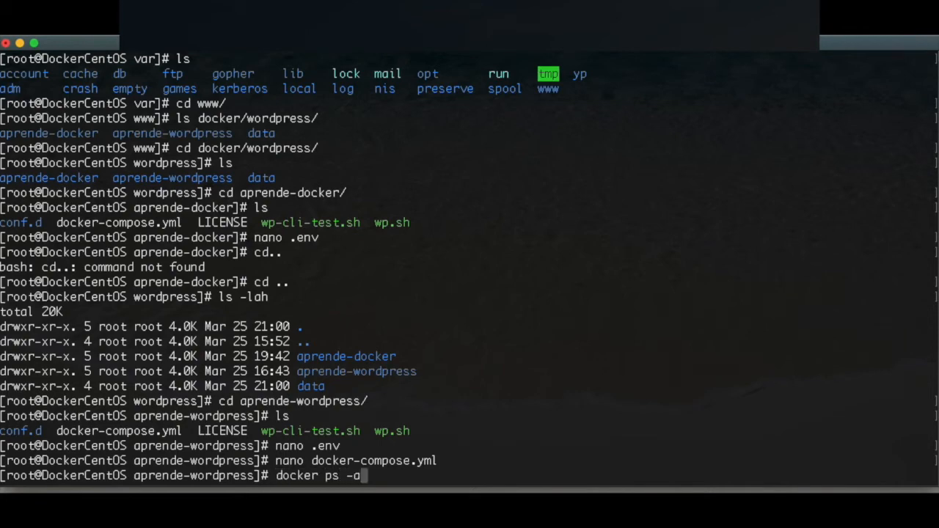
pyautogui.press('Return')
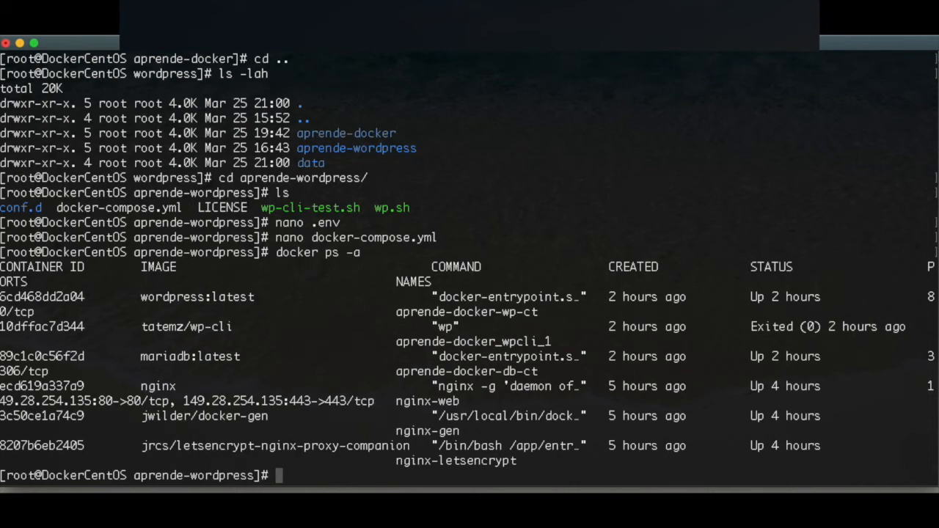
# Start the stack with docker-compose up -d and view the last 30 log lines.
pyautogui.write('docker')
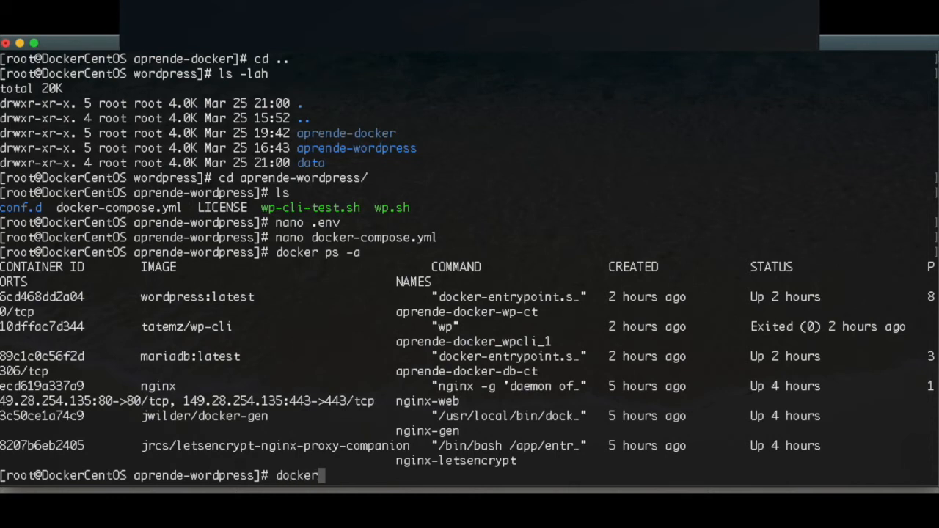
pyautogui.write('-compose')
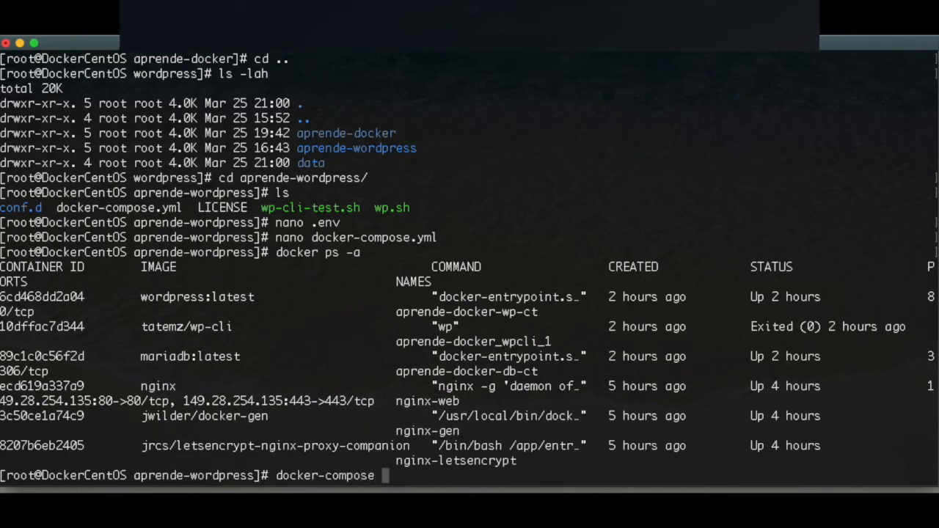
pyautogui.write('up -')
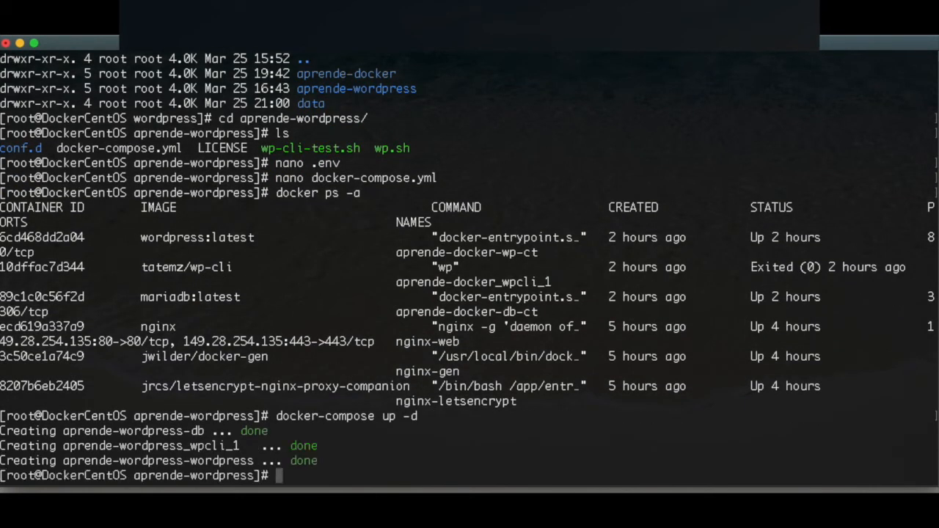
pyautogui.write('docker-co')
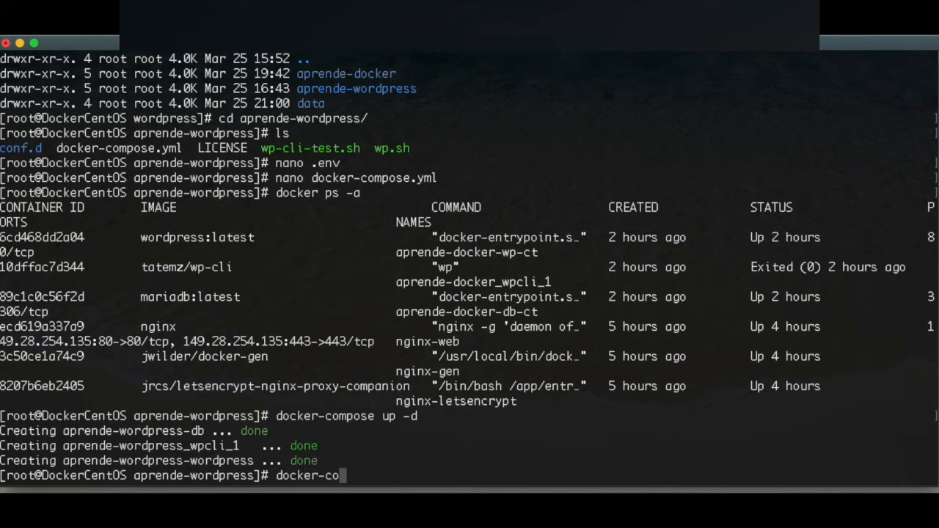
pyautogui.write('mpose')
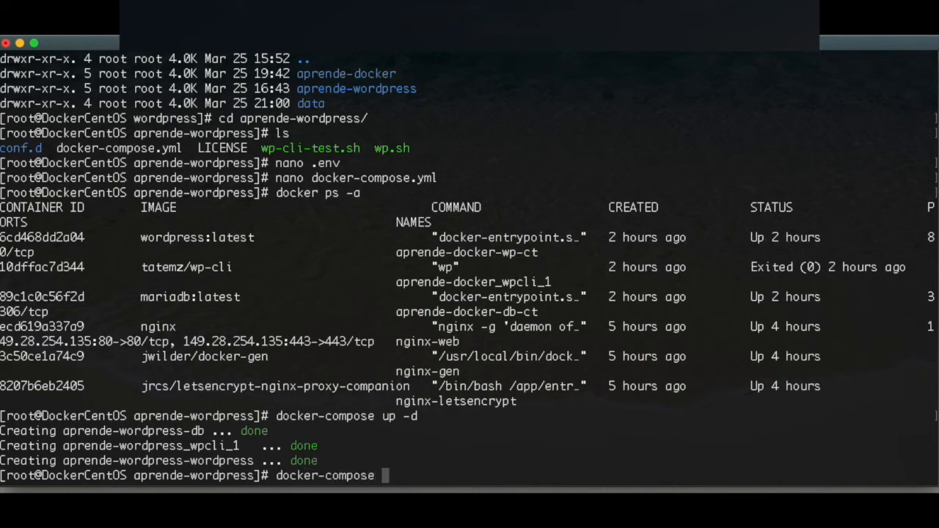
pyautogui.write('logs --tail=30')
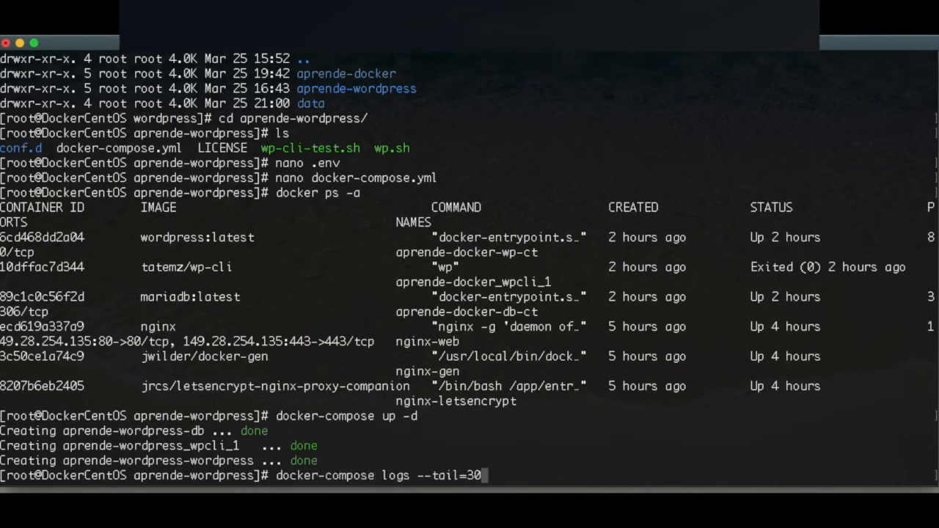
pyautogui.press('Return')
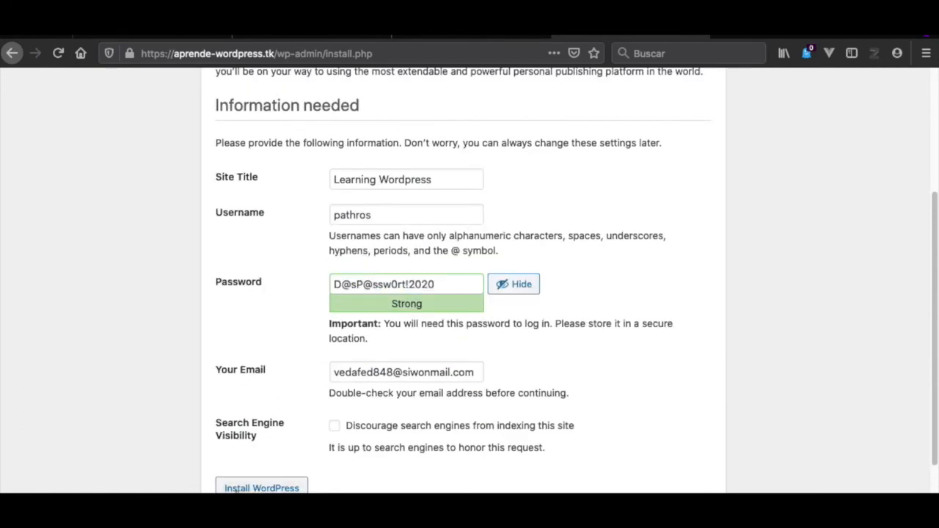
# Run the WordPress install, sign in to the dashboard, and visit the Learning Wordpress front page.
pyautogui.click(261, 487)
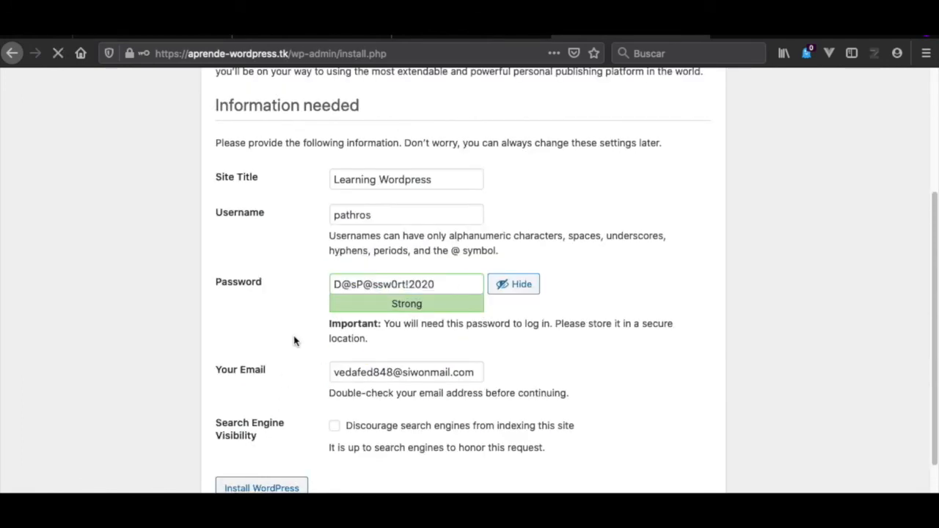
pyautogui.click(261, 488)
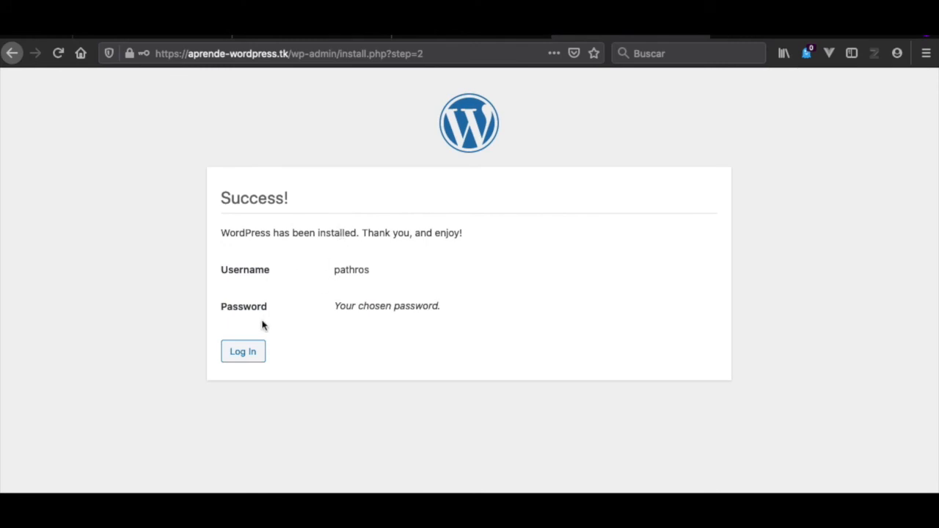
pyautogui.click(242, 351)
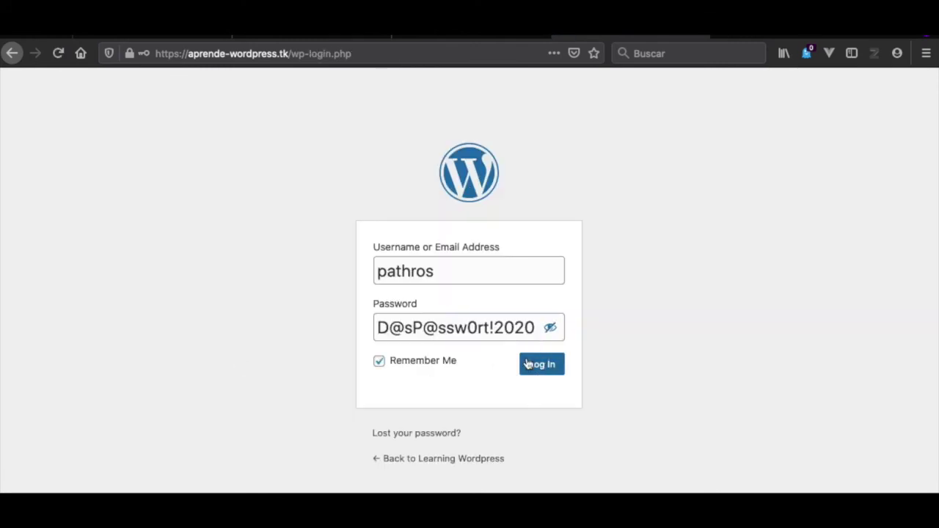
pyautogui.click(541, 364)
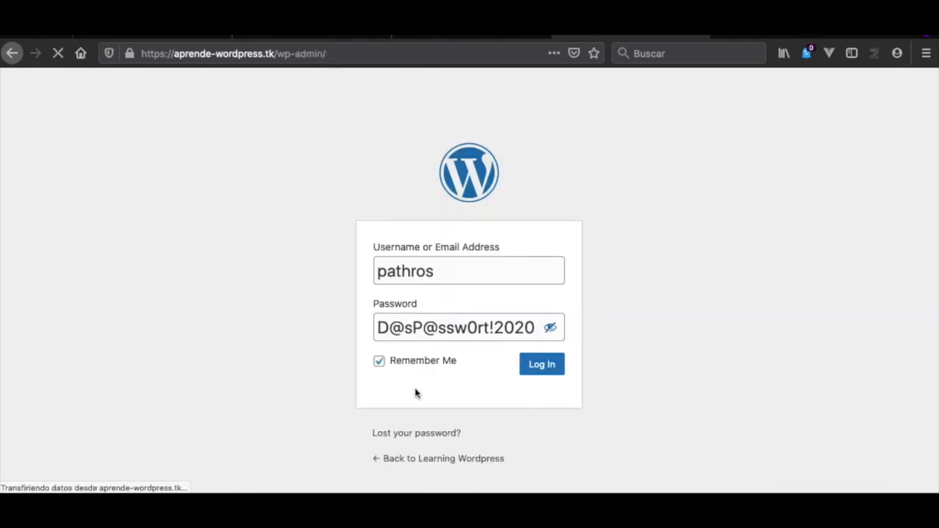
pyautogui.click(541, 364)
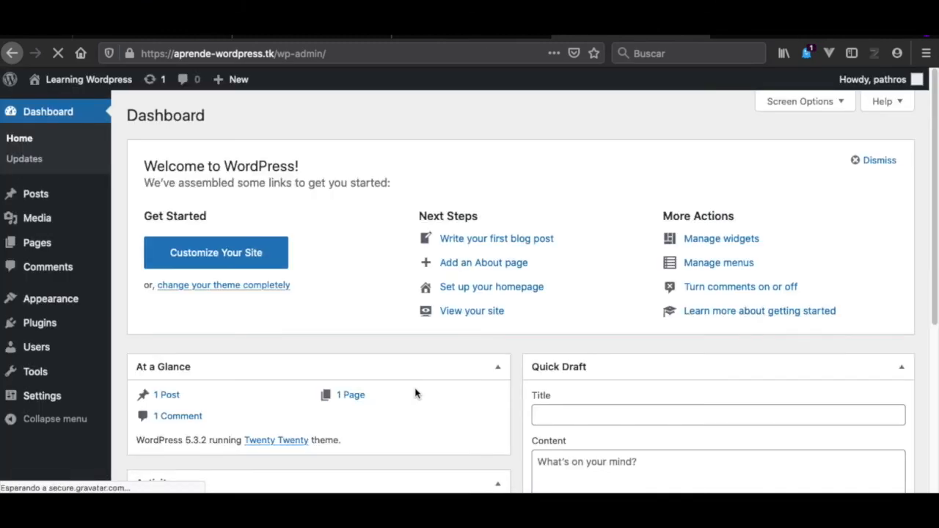
pyautogui.click(471, 310)
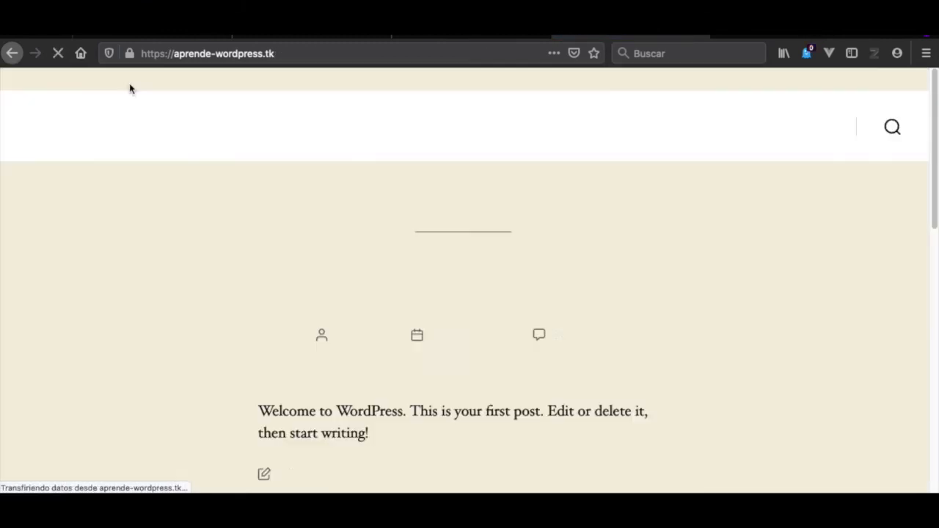